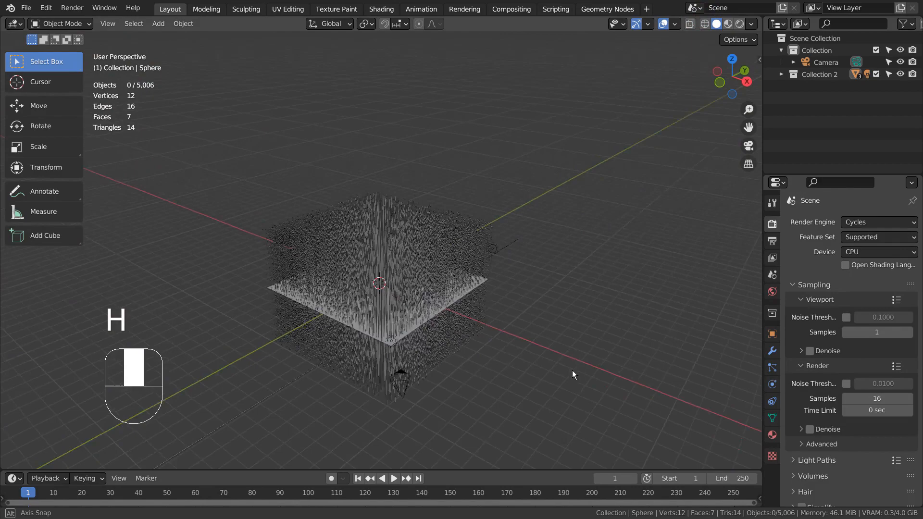
Orbit around the old hair setup and box-select all 5,001 of its objects
drag(574, 375, 509, 226)
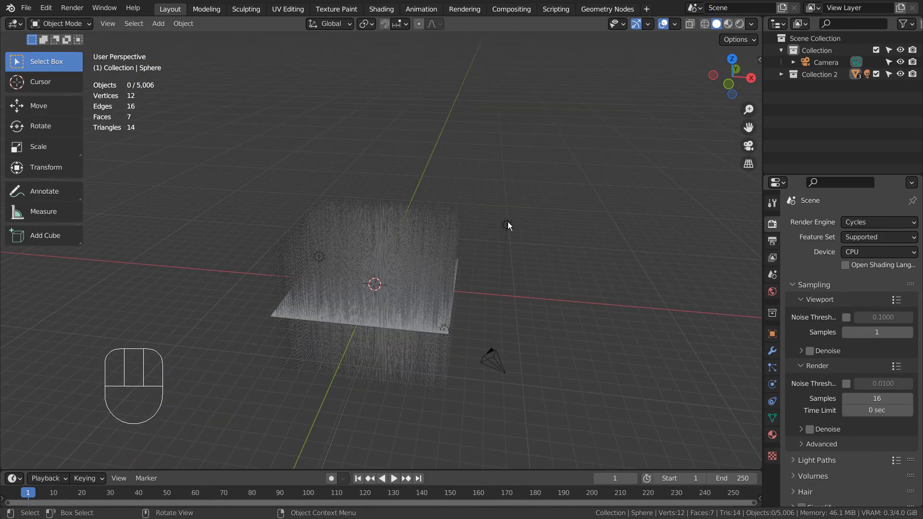
click(319, 256)
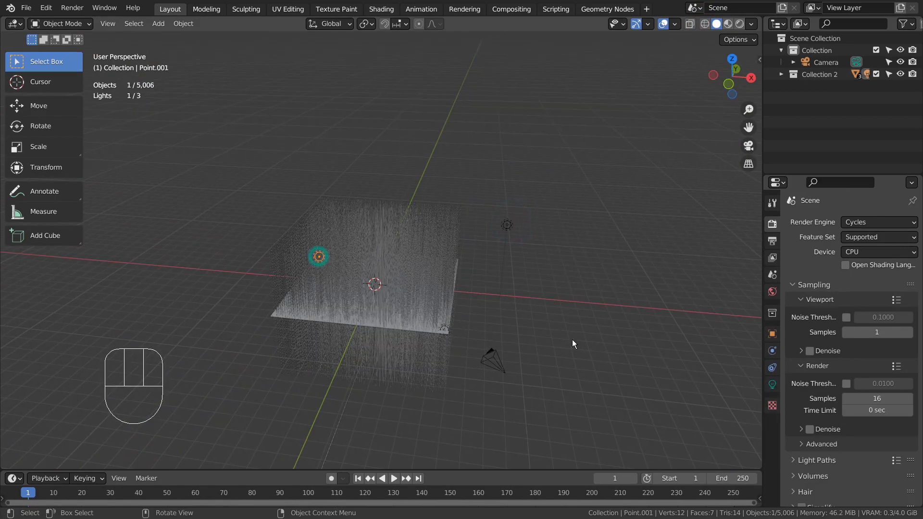
drag(574, 344, 335, 353)
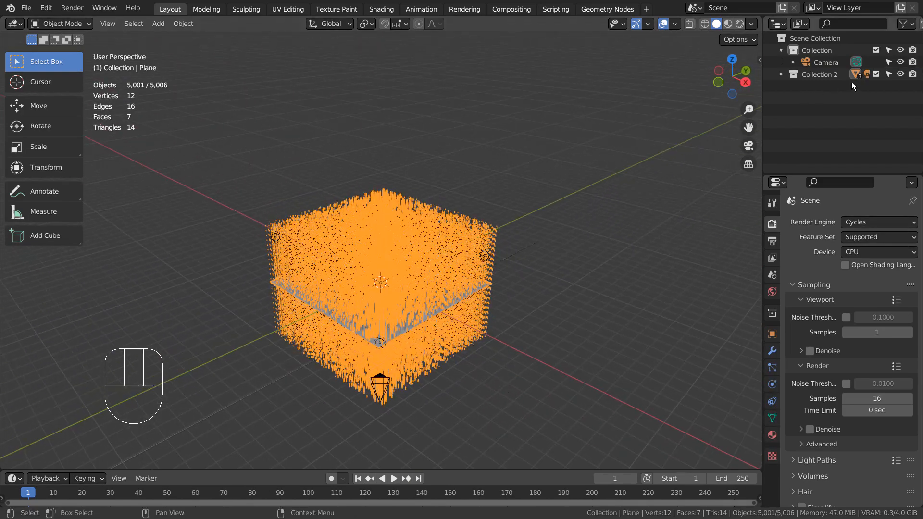
Add a new plane and give it a Hair particle system with 5000 strands
key(shift+a)
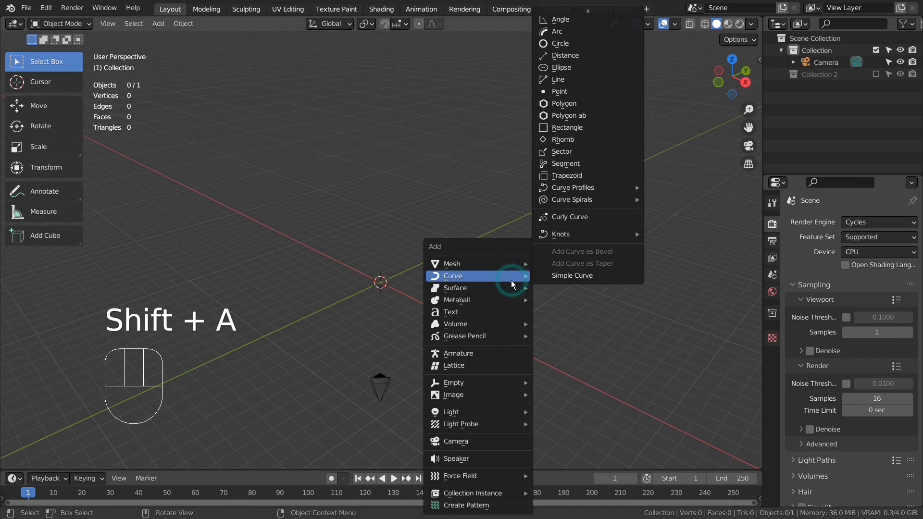
mouse_move(452, 263)
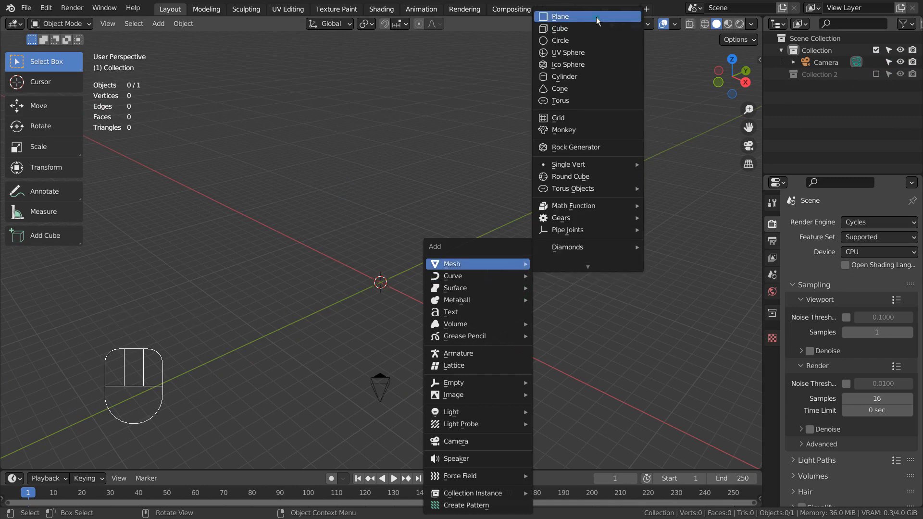
click(560, 16)
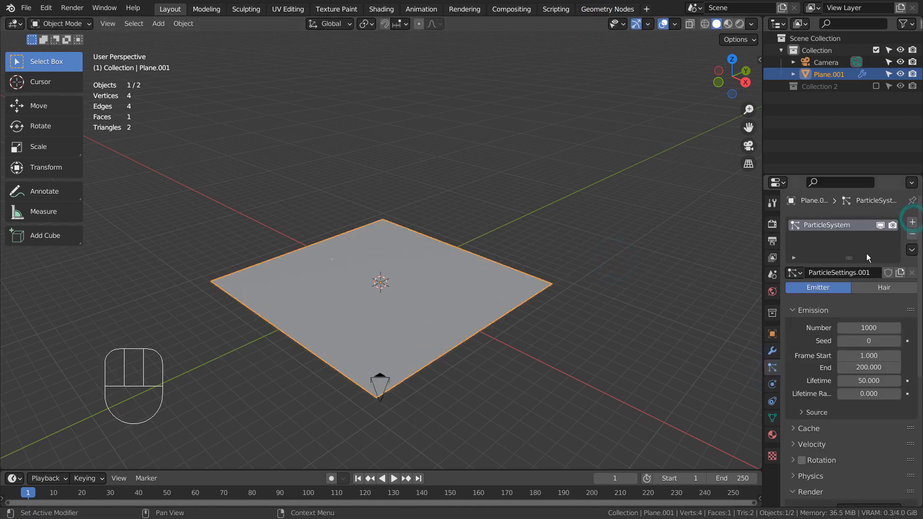
click(884, 287)
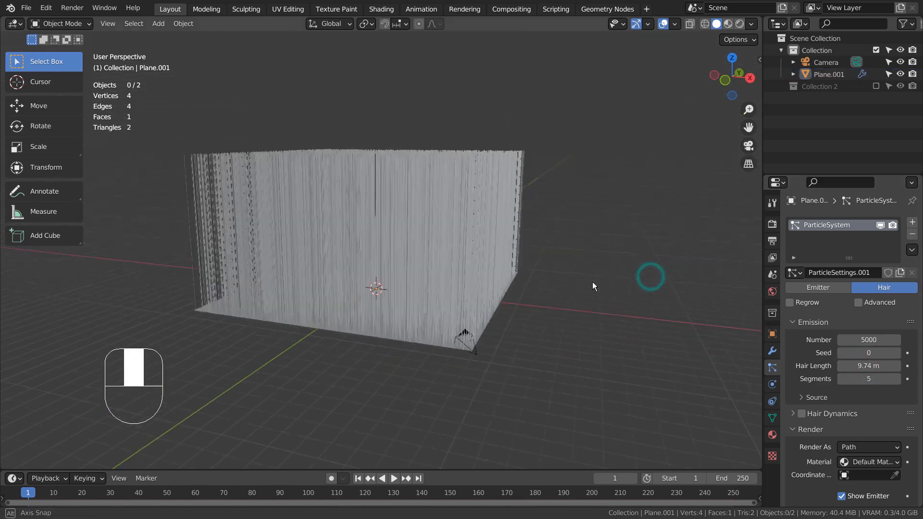
Add a cube and scale it along one axis into a thin bar crossing the hair
key(shift+a)
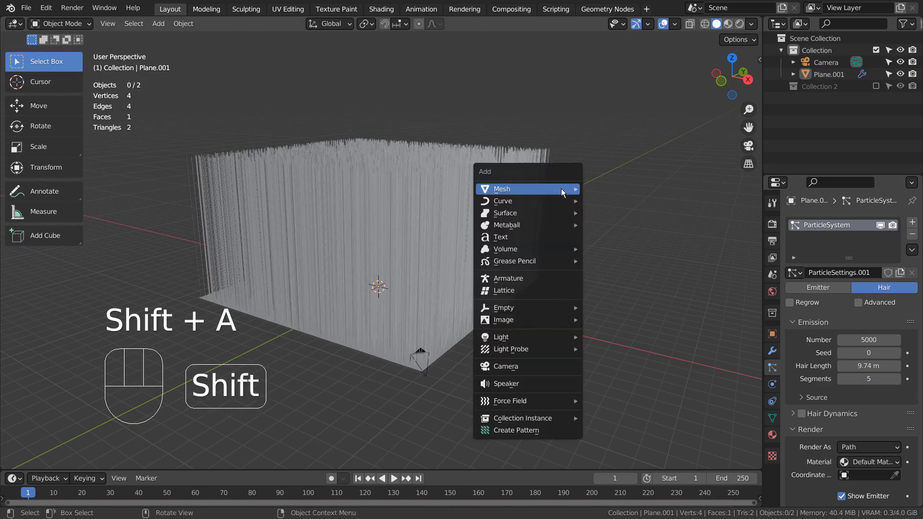
click(502, 188)
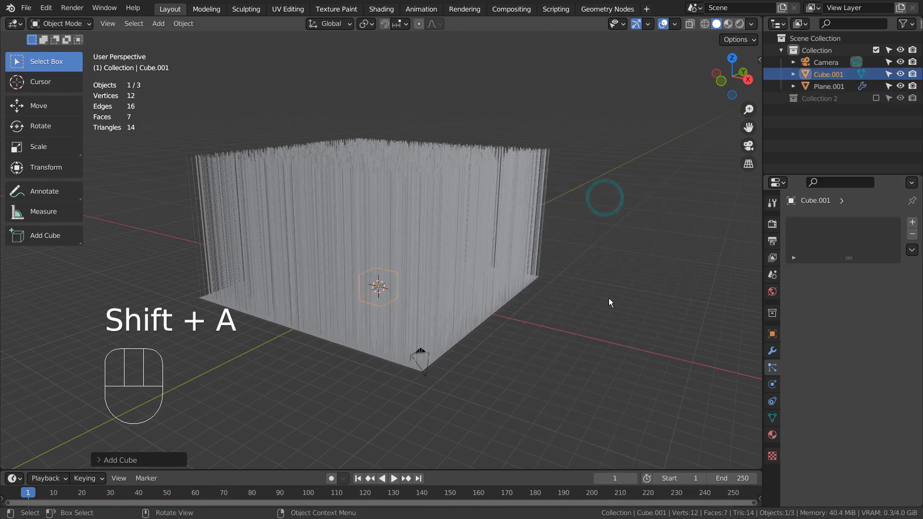
key(s)
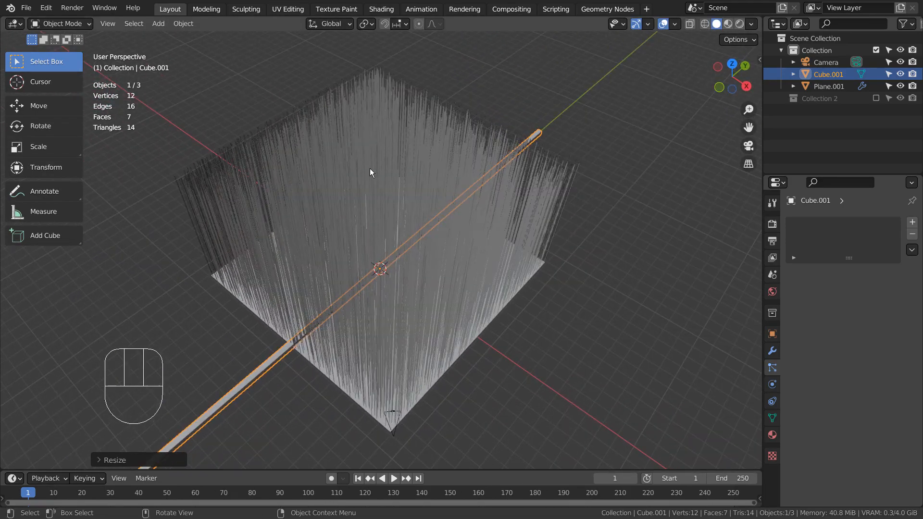
drag(371, 173, 430, 253)
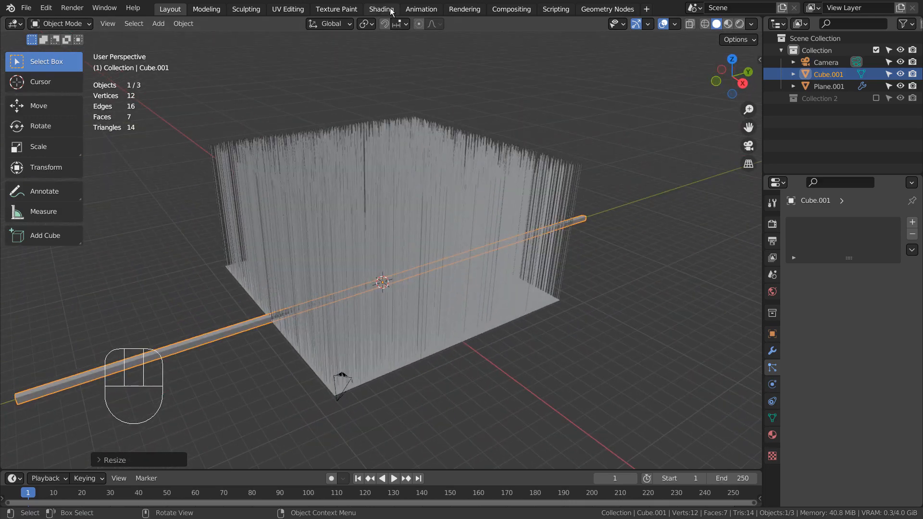
Load render.png into the bar's Image Texture node and preview with Rendered shading
click(381, 8)
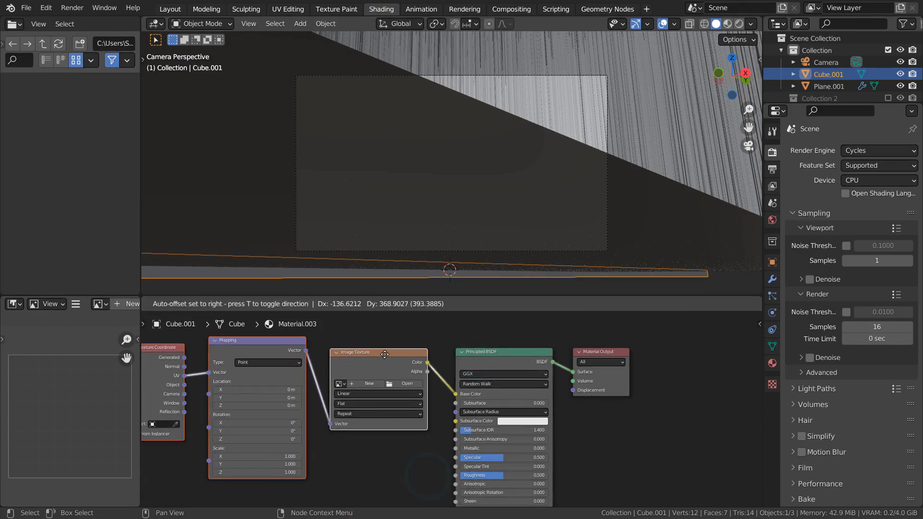
click(408, 383)
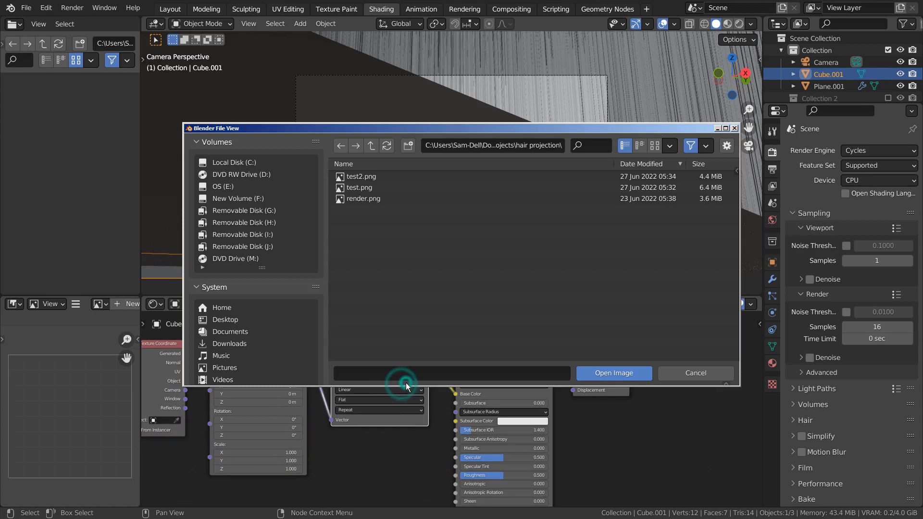
click(364, 199)
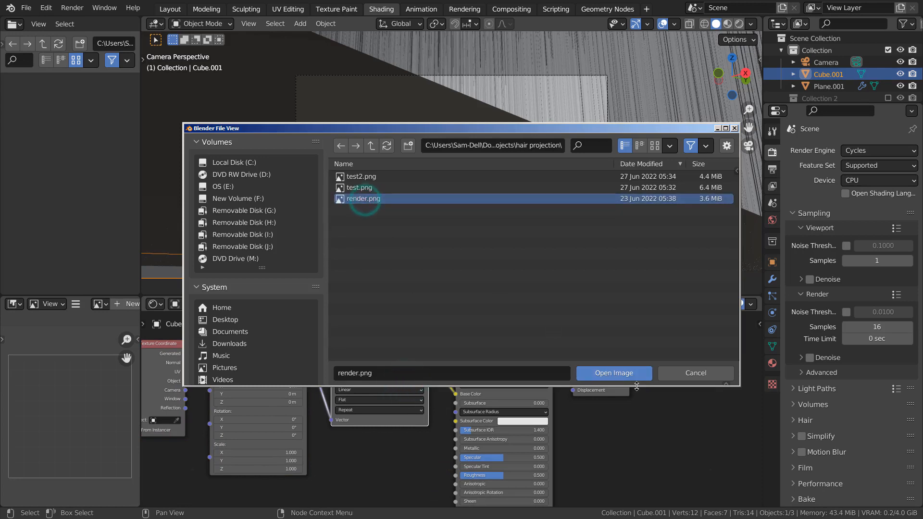
click(613, 373)
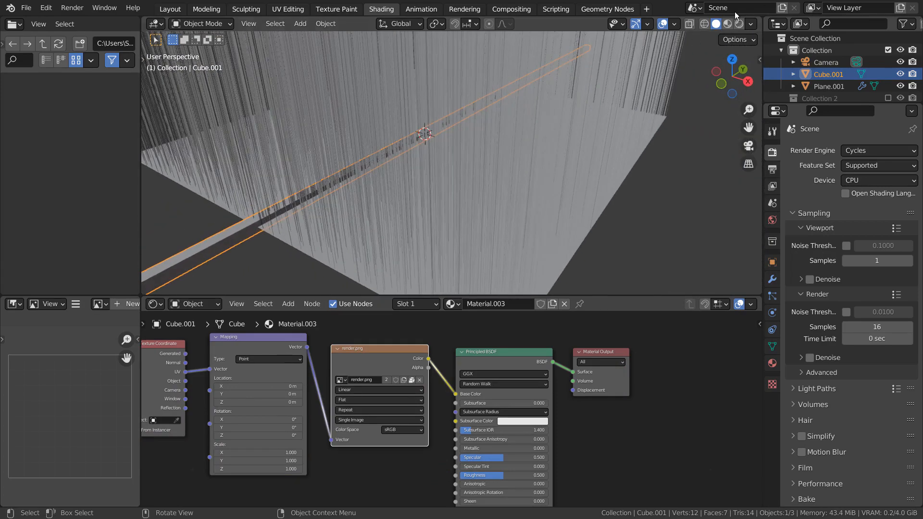
click(729, 24)
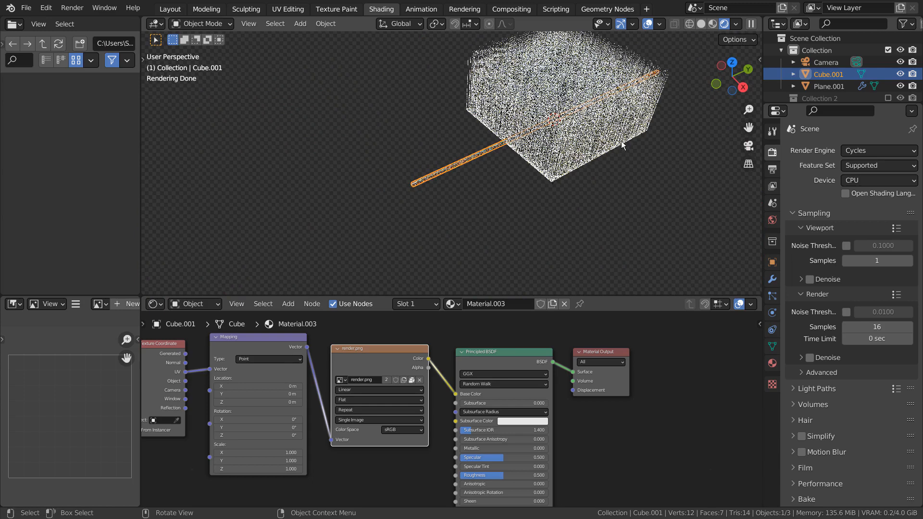
mouse_move(618, 148)
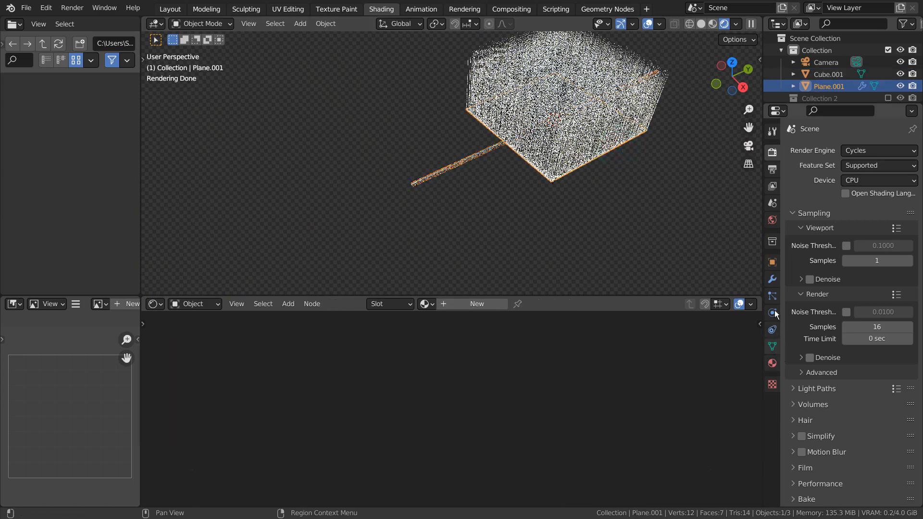
Set the plane's particle Render As option to Object, using Cube.001
click(771, 297)
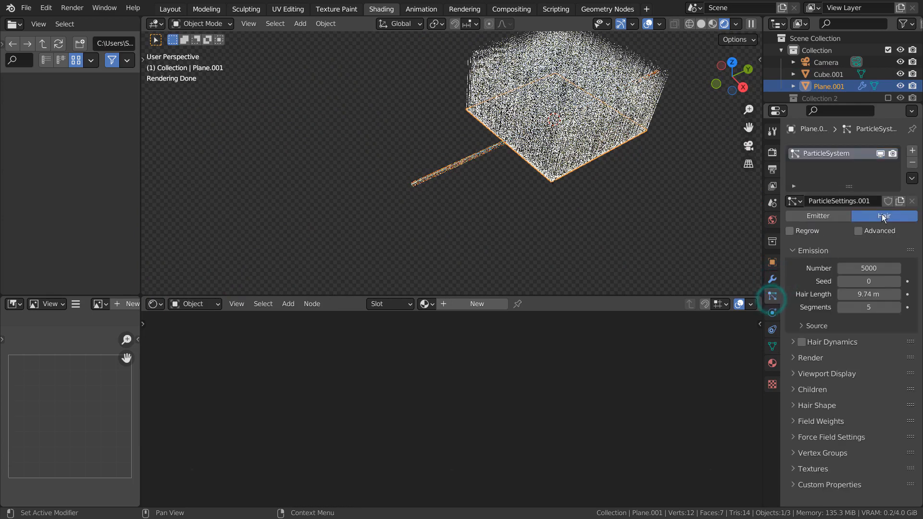
click(811, 357)
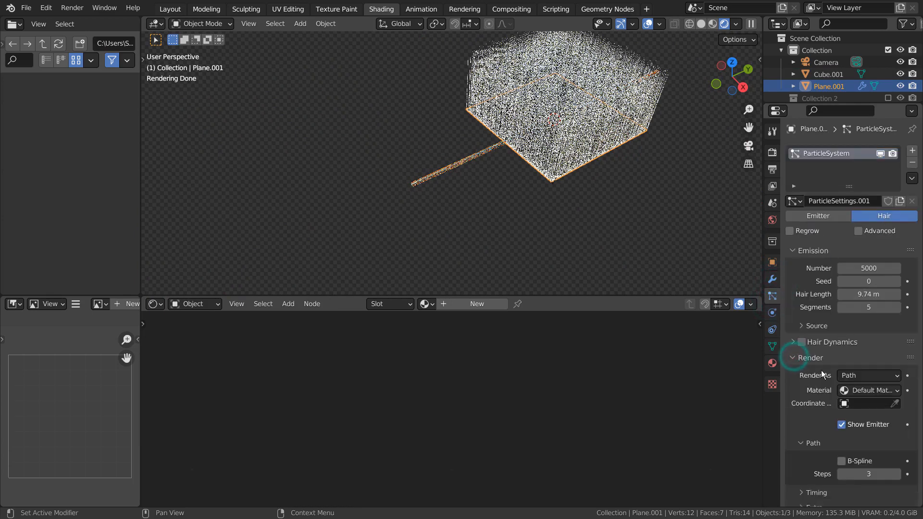
click(868, 376)
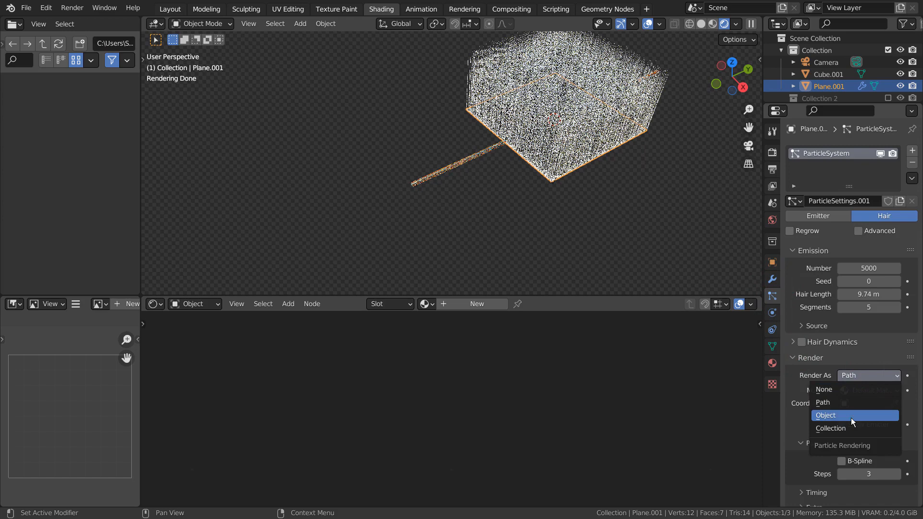
click(826, 415)
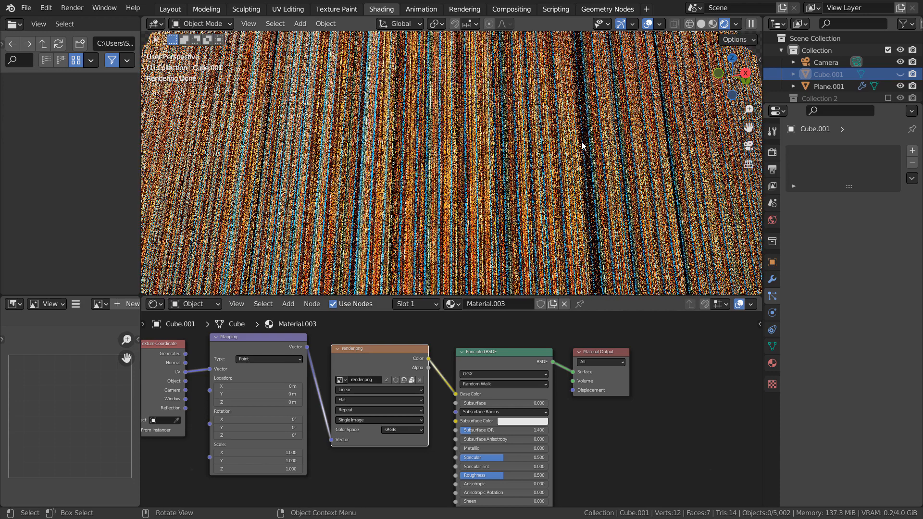
Set Viewport Samples to 5 in Render Properties
click(772, 152)
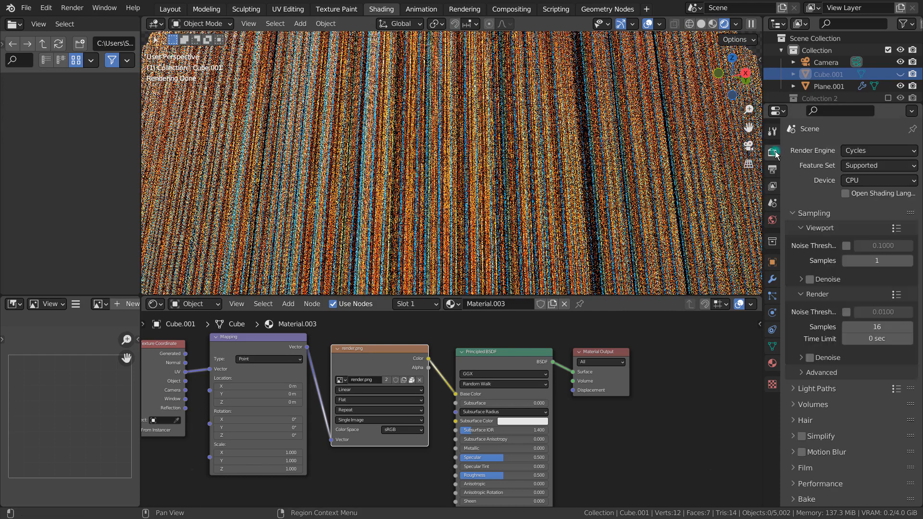
click(877, 260)
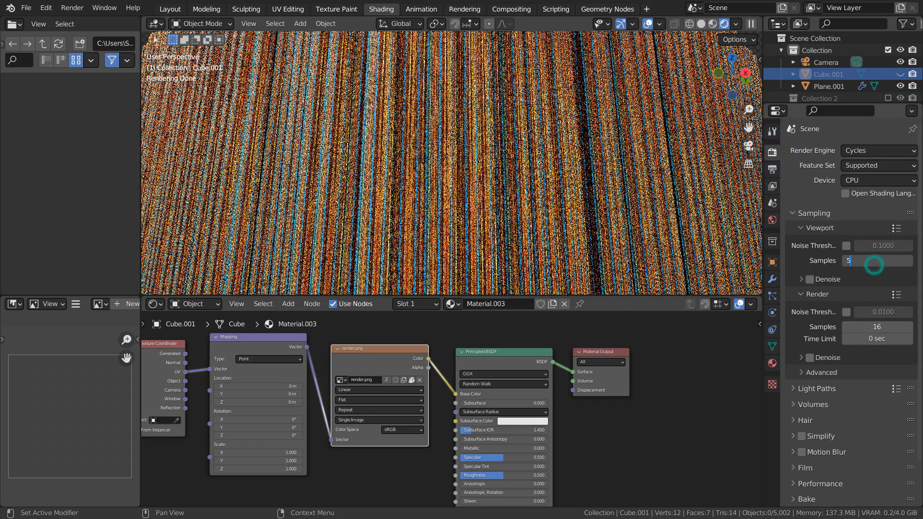
click(877, 261)
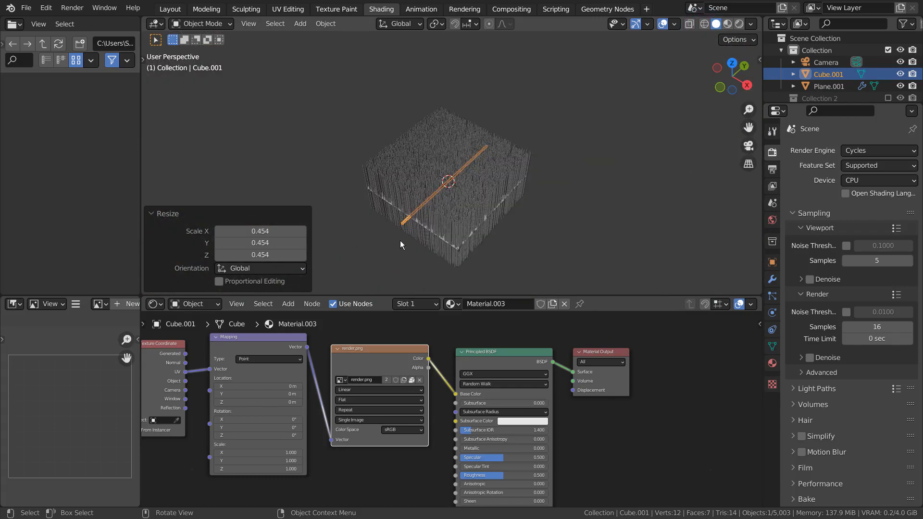
Toggle Edit Mode with Tab to edit the Cube.001 bar's mesh alone
key(Tab)
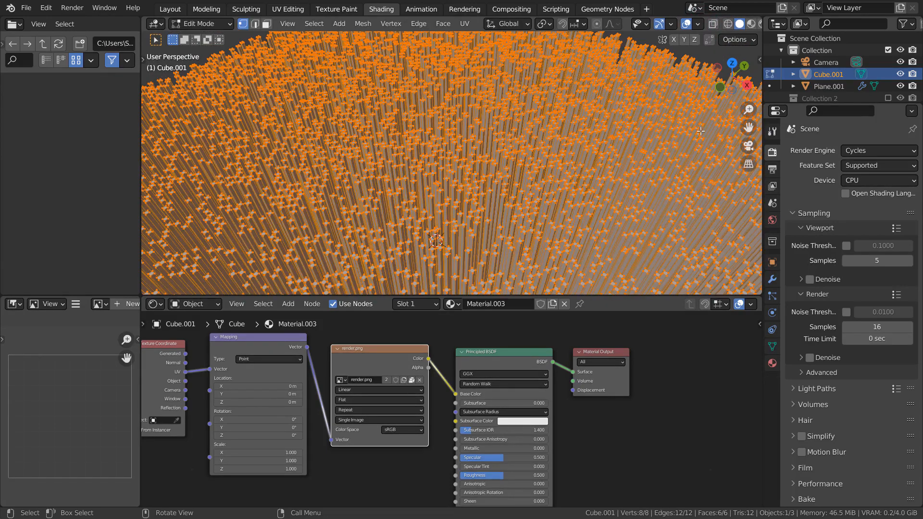
key(Tab)
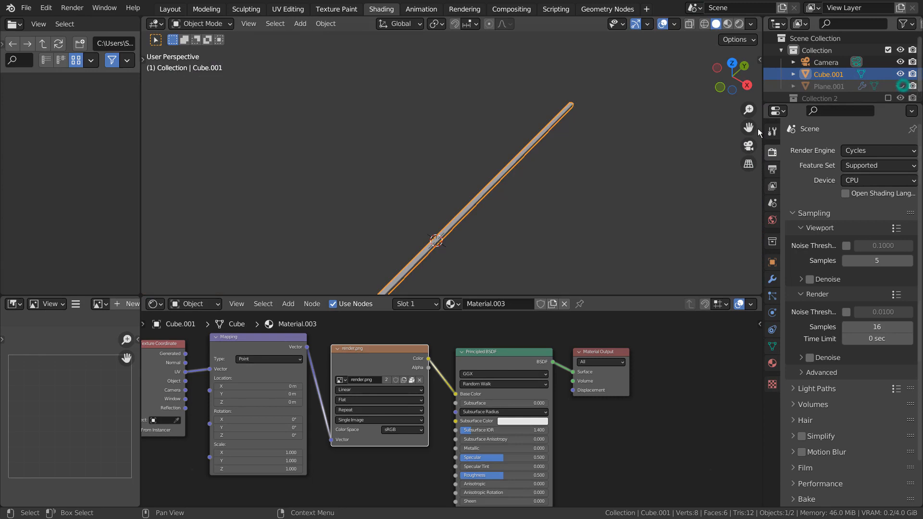
key(Tab)
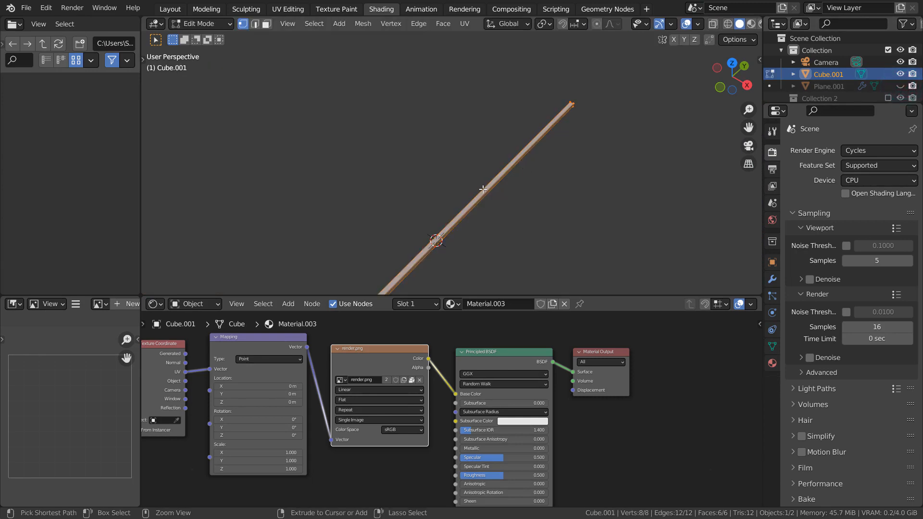